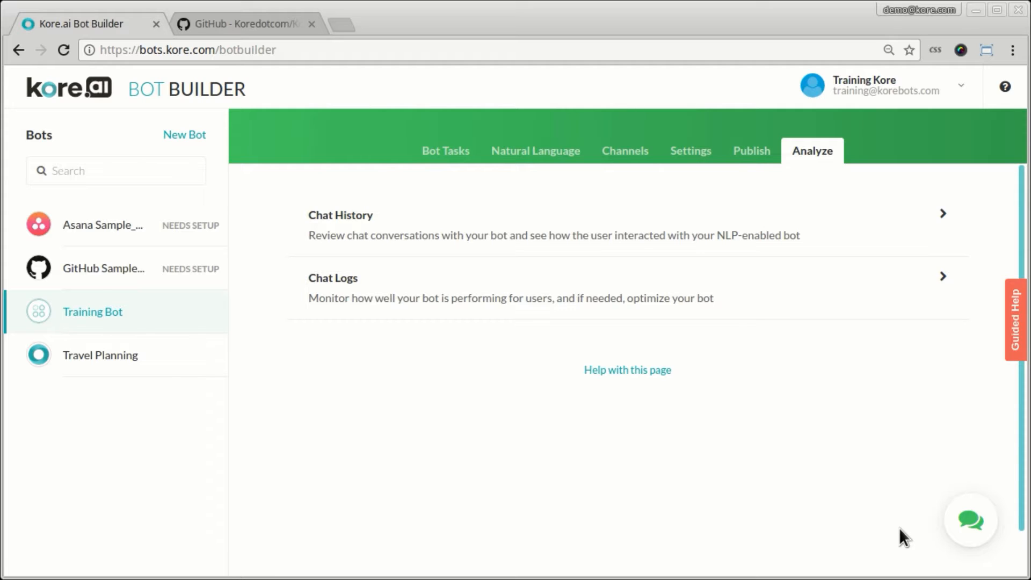
mouse_move(950, 283)
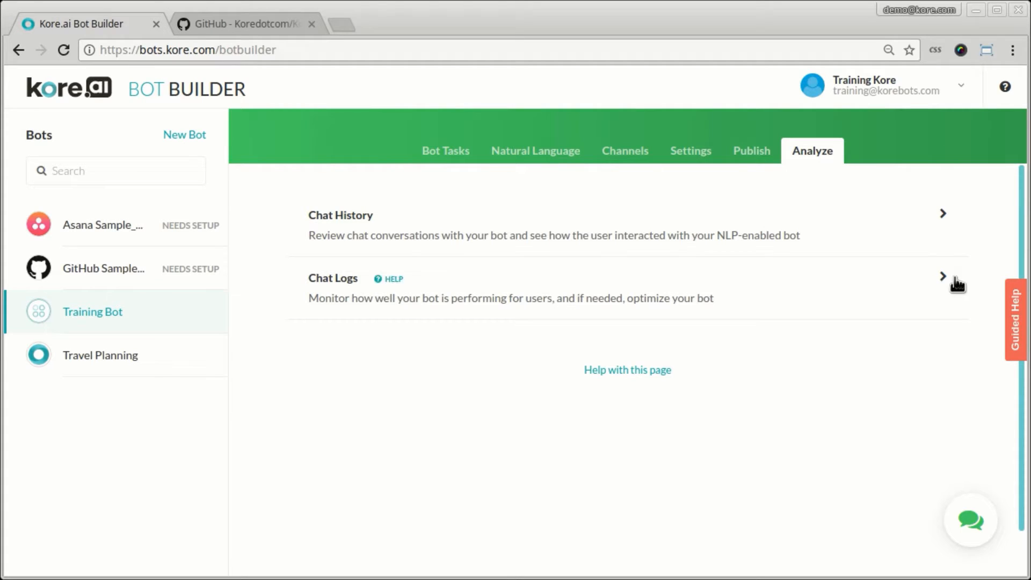
mouse_move(680, 231)
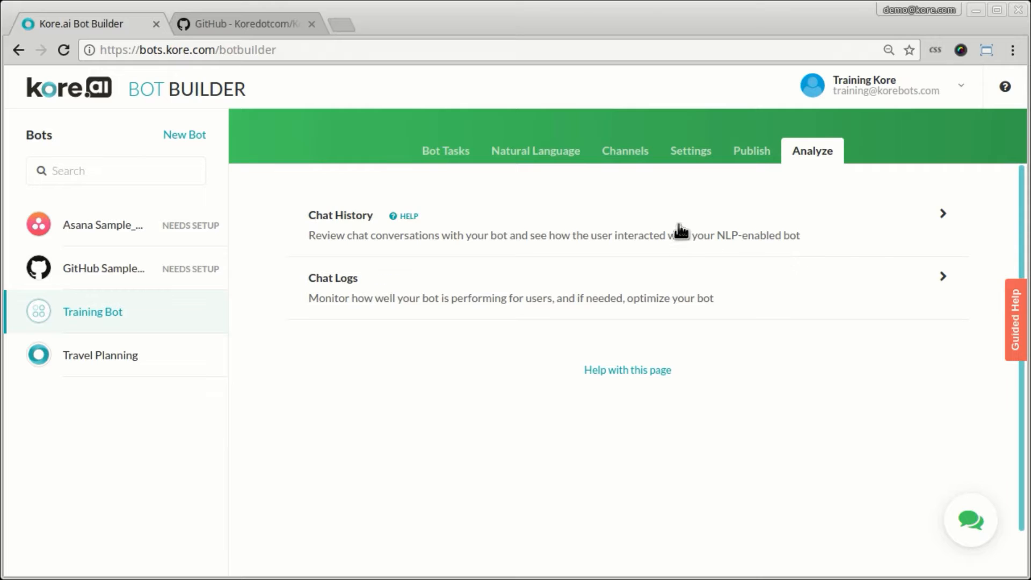
Expand Chat History to list the single Jul 28, 2017 conversation.
left_click(941, 214)
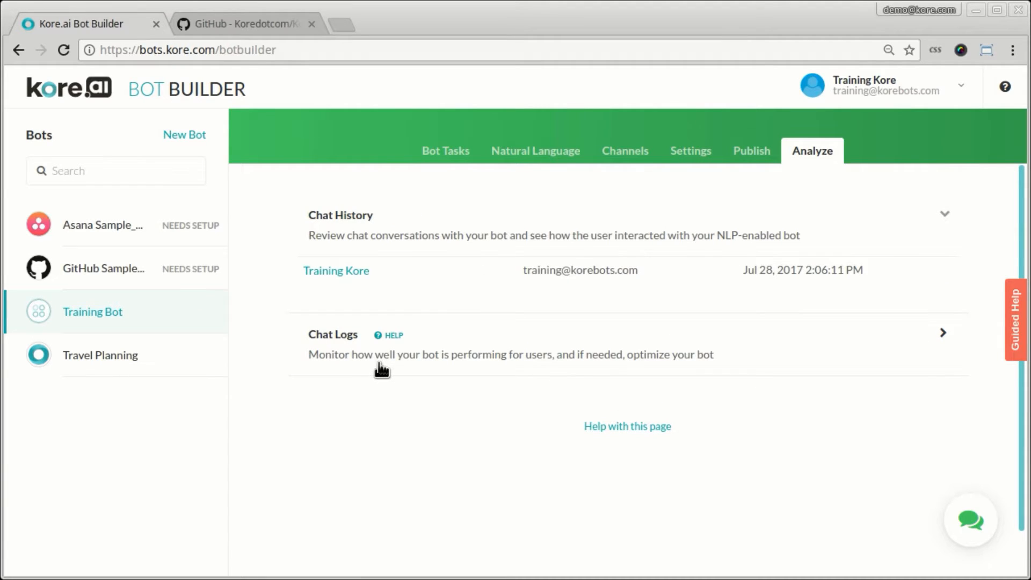
mouse_move(992, 478)
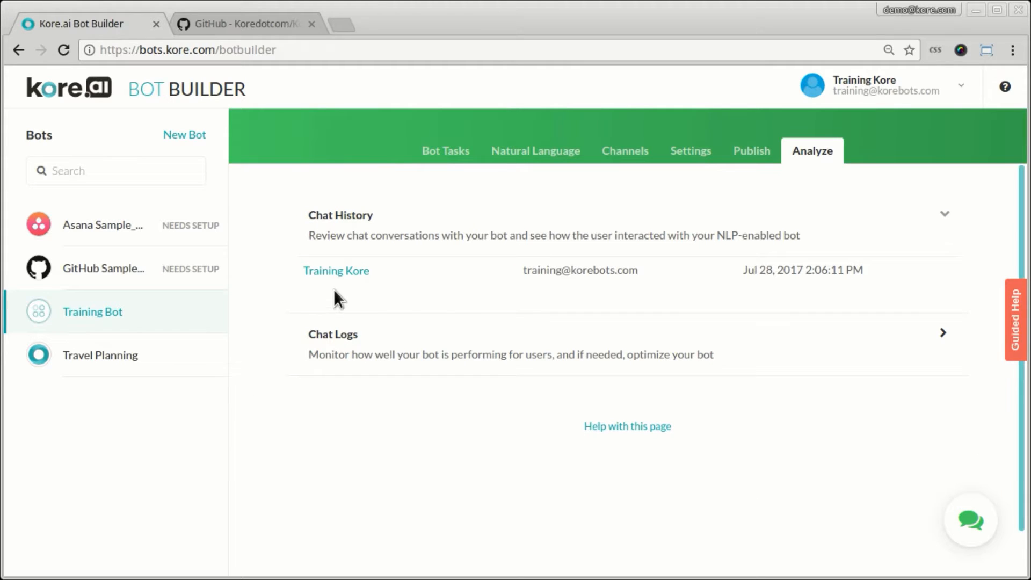
mouse_move(556, 271)
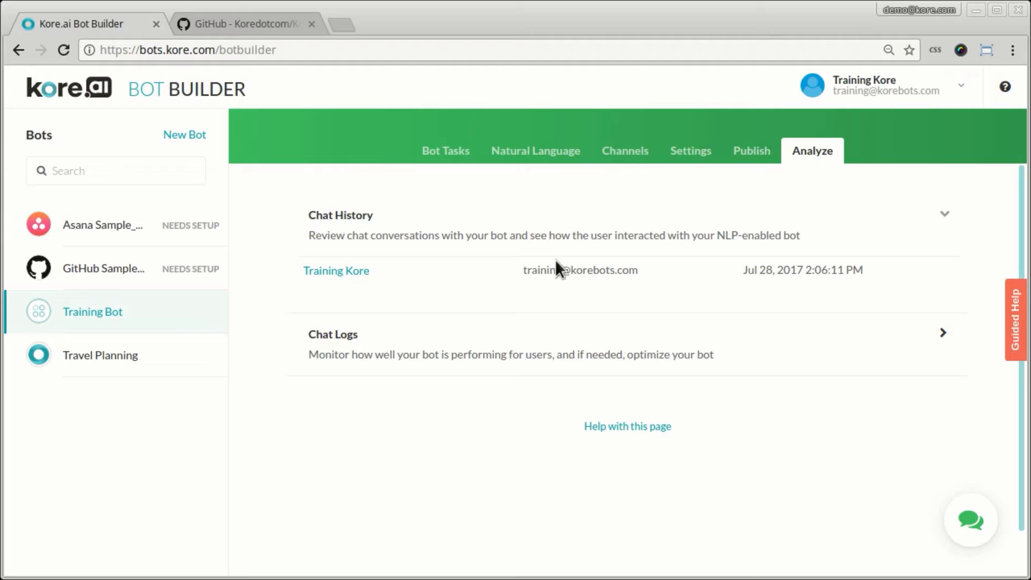
mouse_move(342, 304)
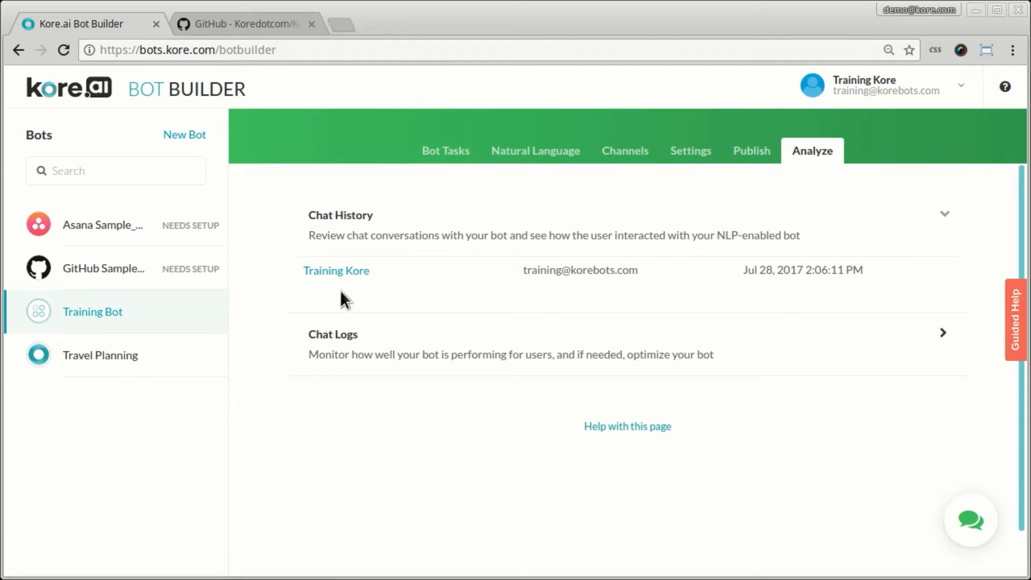
Open the recorded conversation transcript, scroll through it, and close it.
left_click(336, 270)
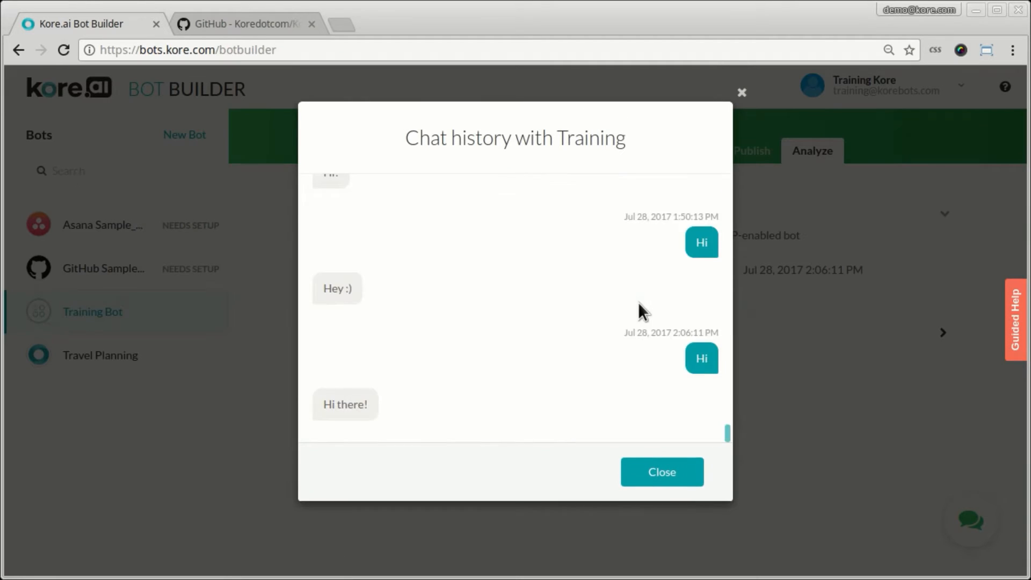
scroll("up", 3)
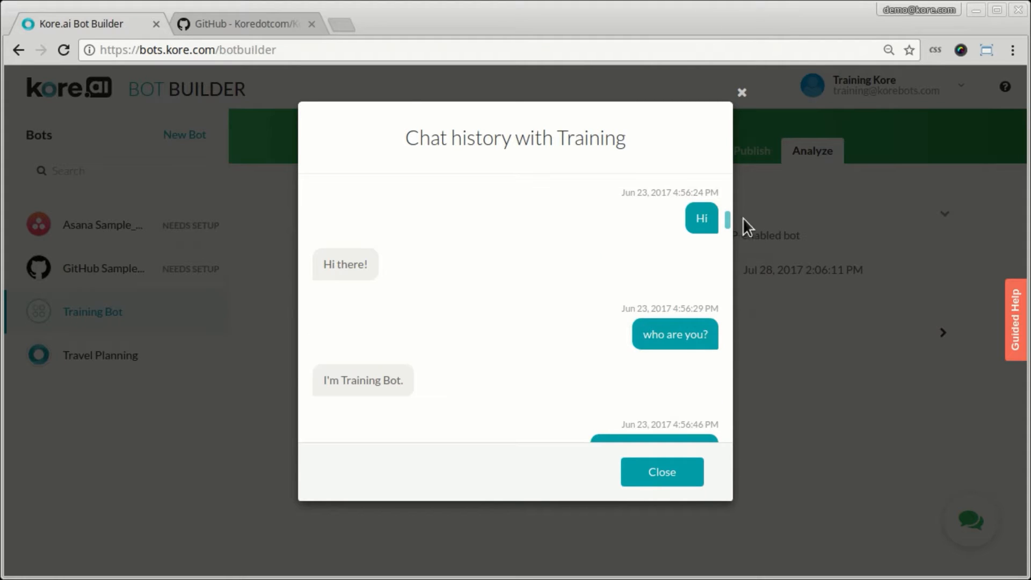
left_click(662, 472)
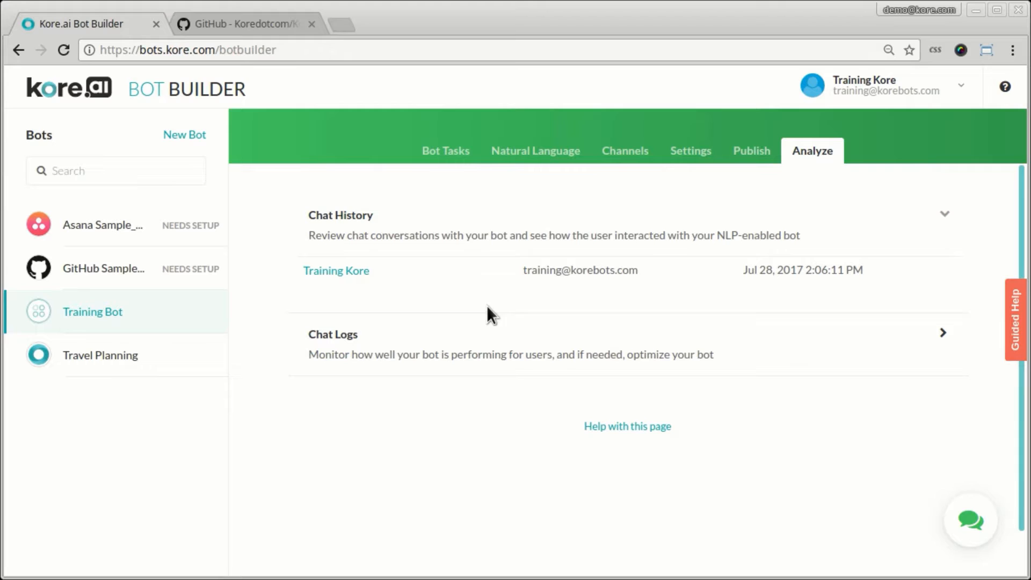
mouse_move(423, 320)
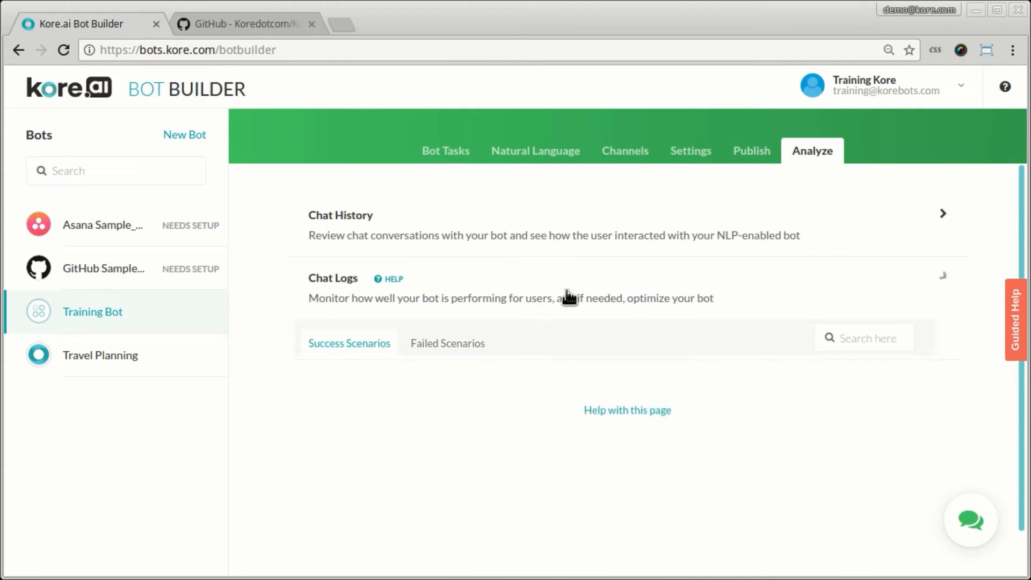
Review the Success Scenarios in Chat Logs, then list the two Failed Scenarios.
left_click(333, 277)
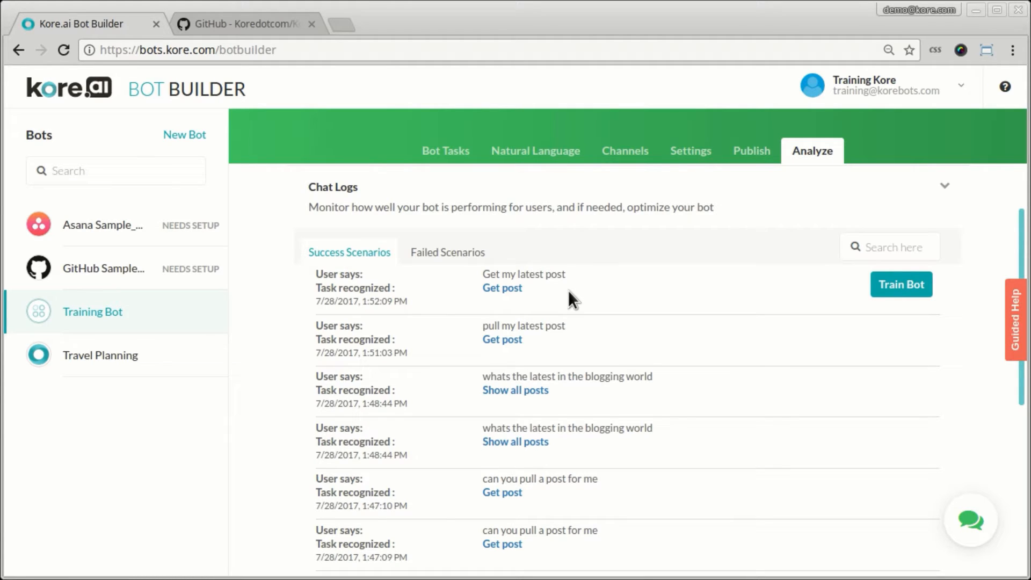
mouse_move(407, 315)
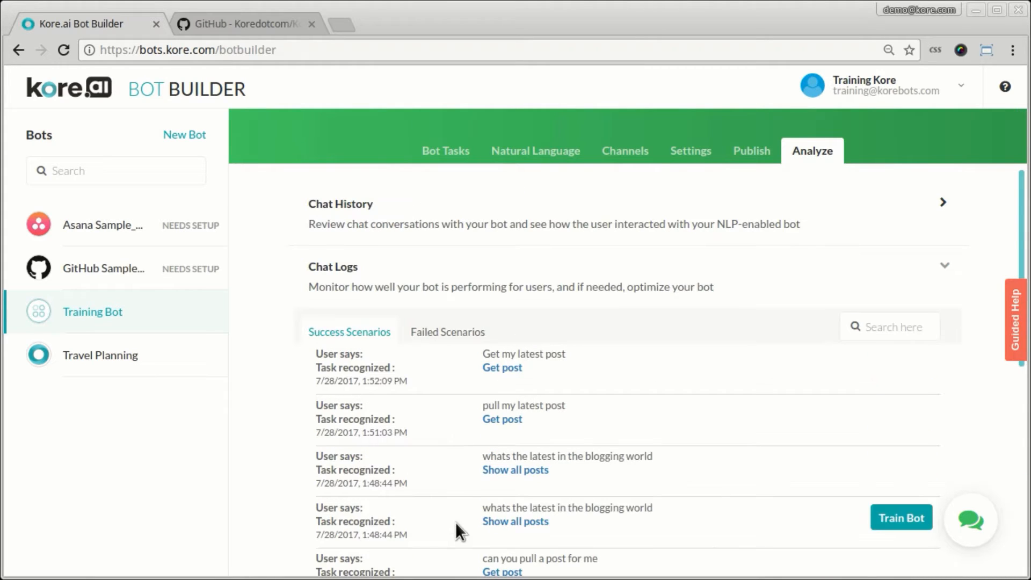
scroll("down", 3)
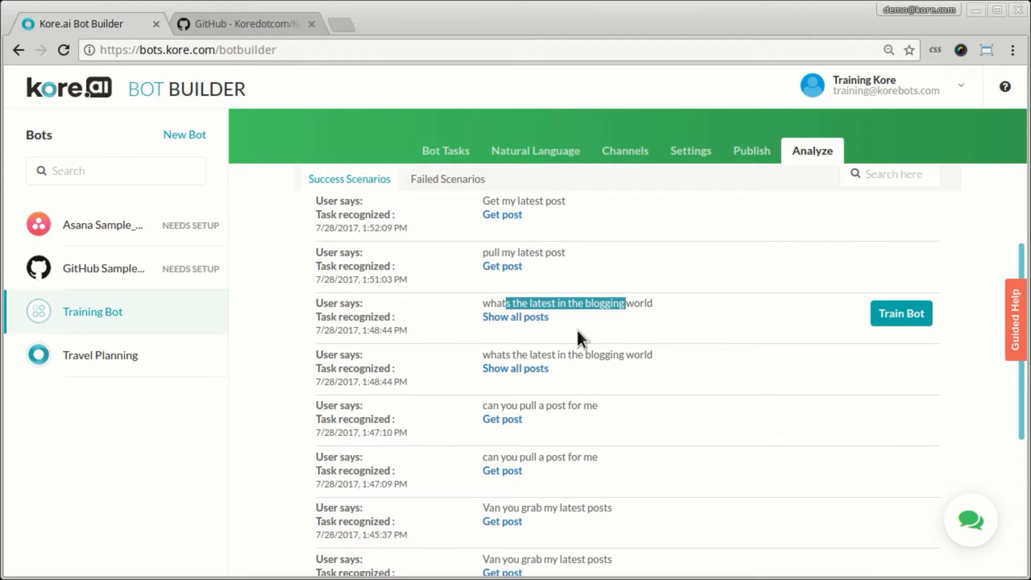
mouse_move(559, 349)
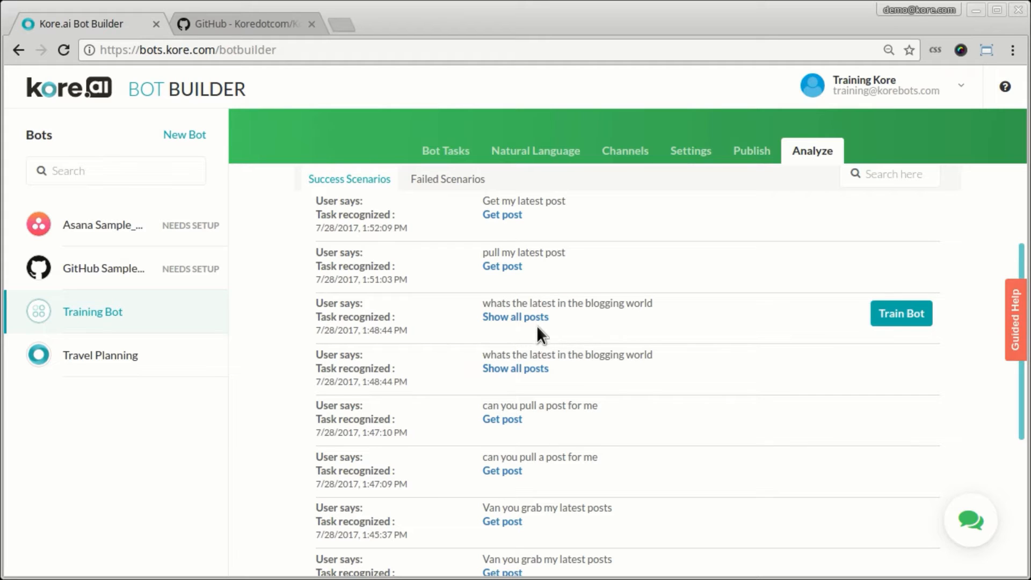
double_click(495, 317)
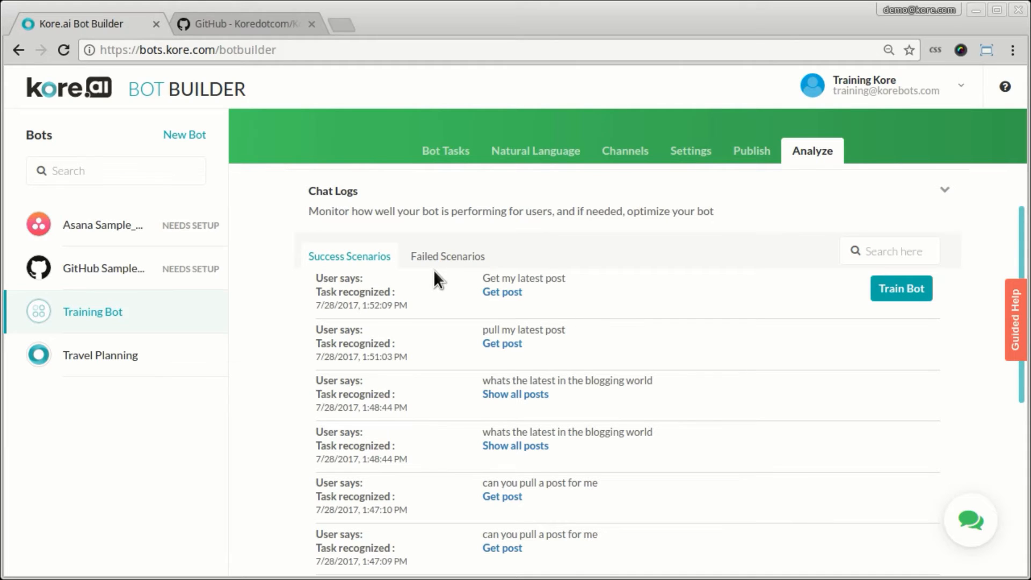
left_click(447, 256)
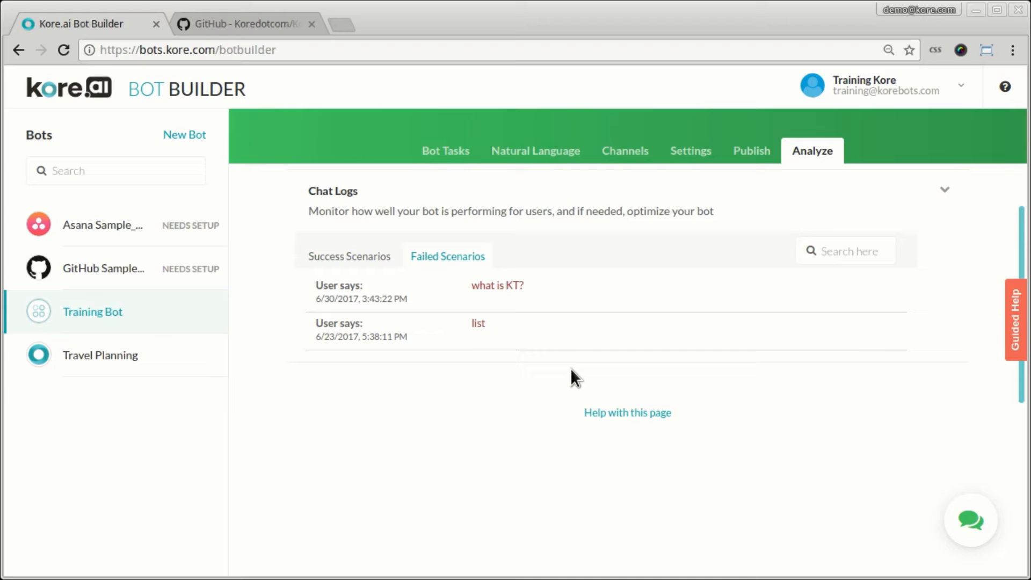
mouse_move(462, 341)
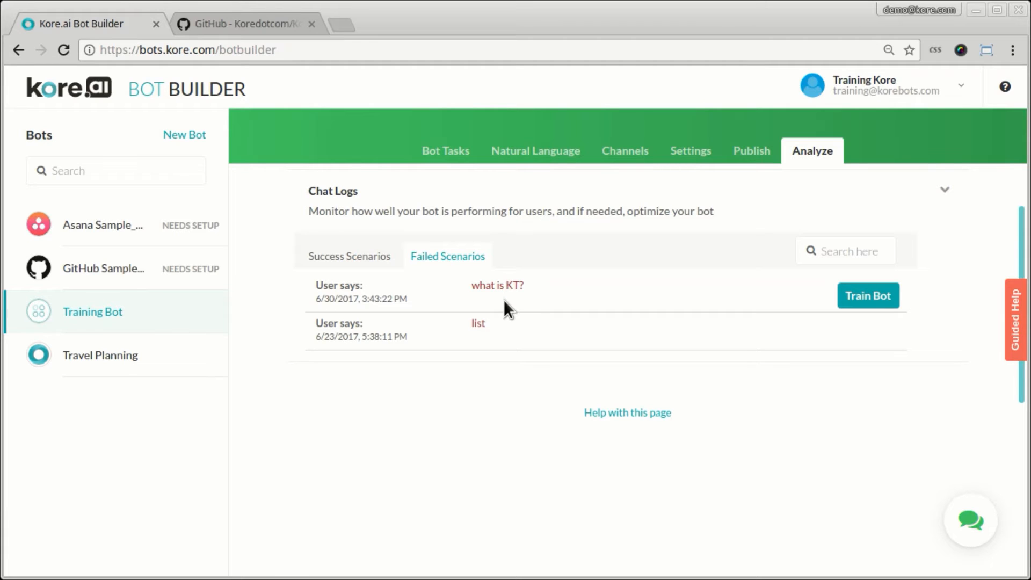
mouse_move(490, 288)
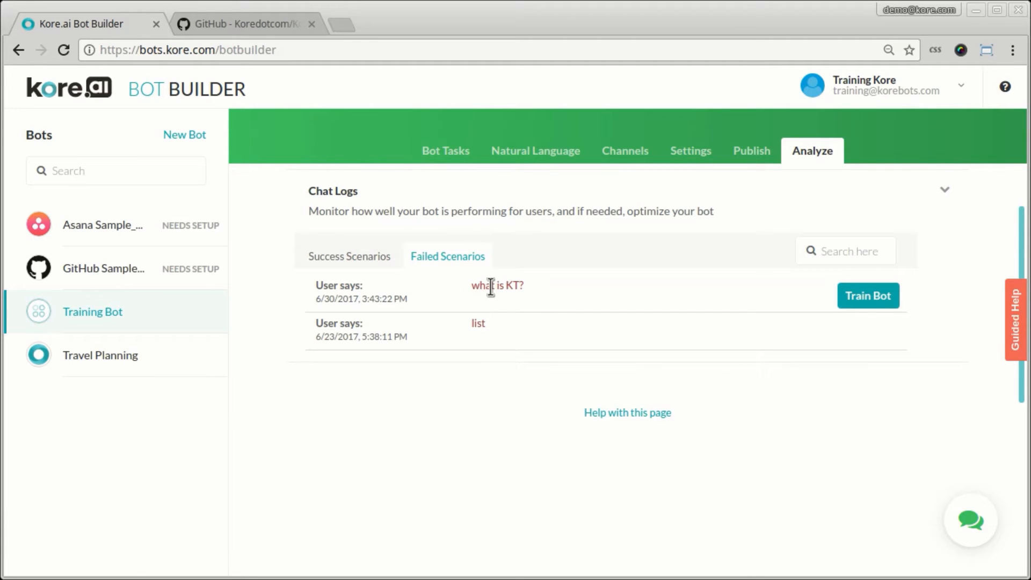
mouse_move(548, 303)
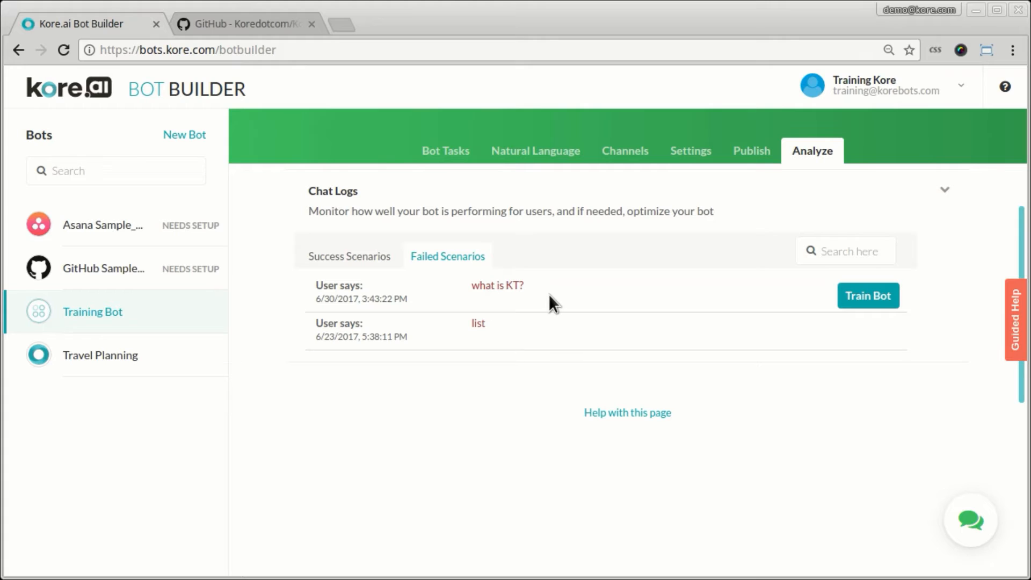
mouse_move(460, 289)
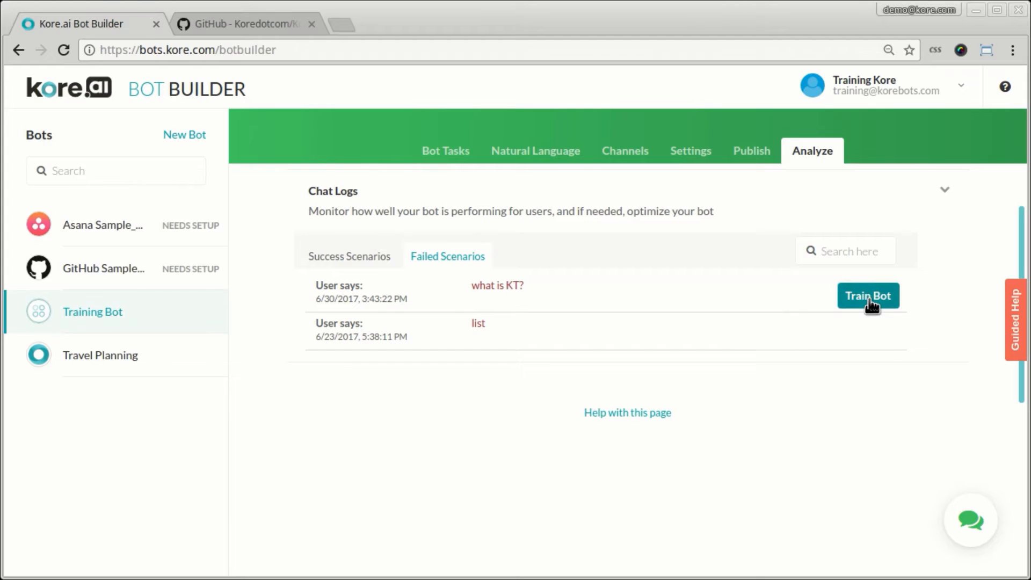
left_click(868, 295)
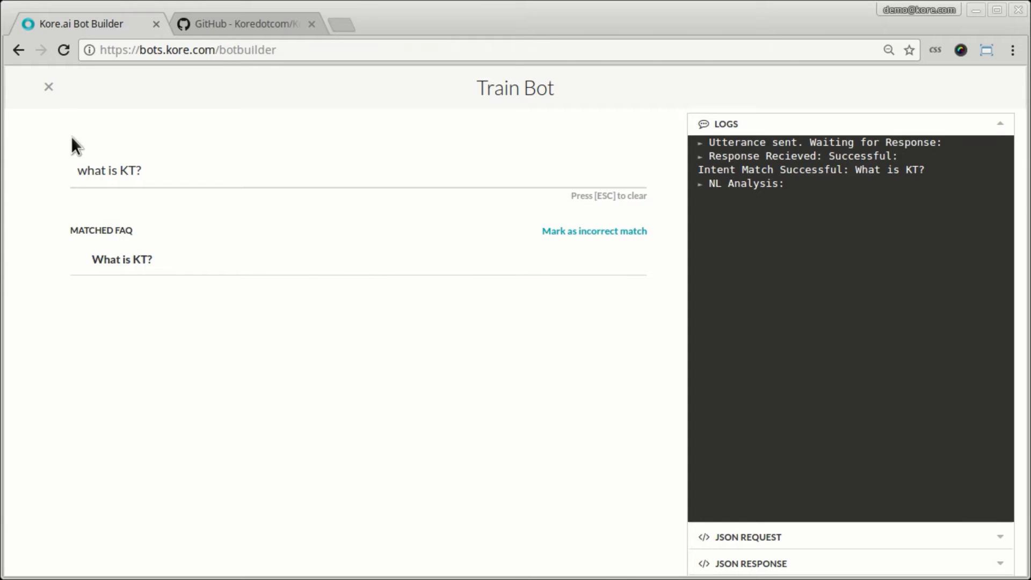
left_click(48, 87)
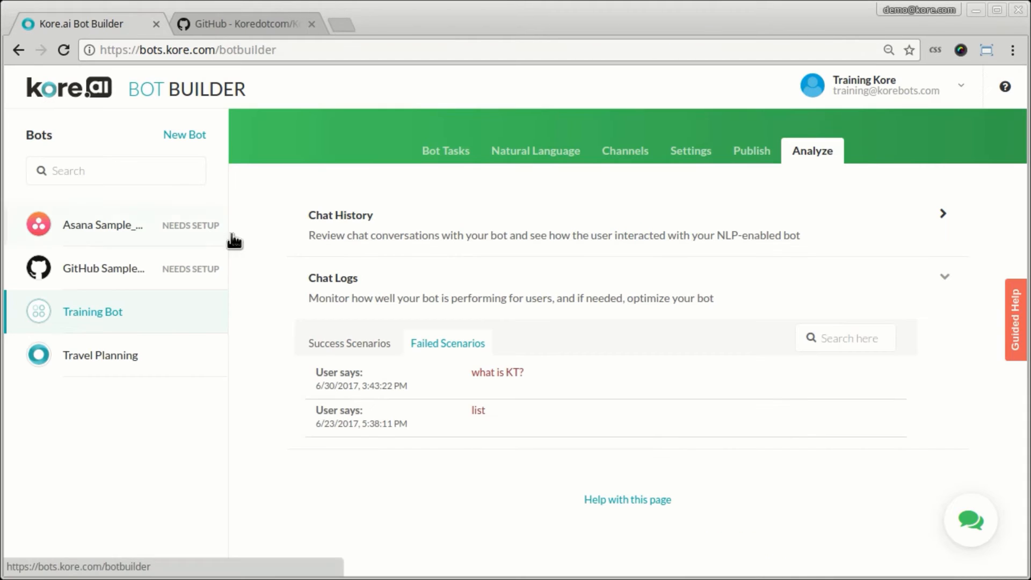
left_click(496, 372)
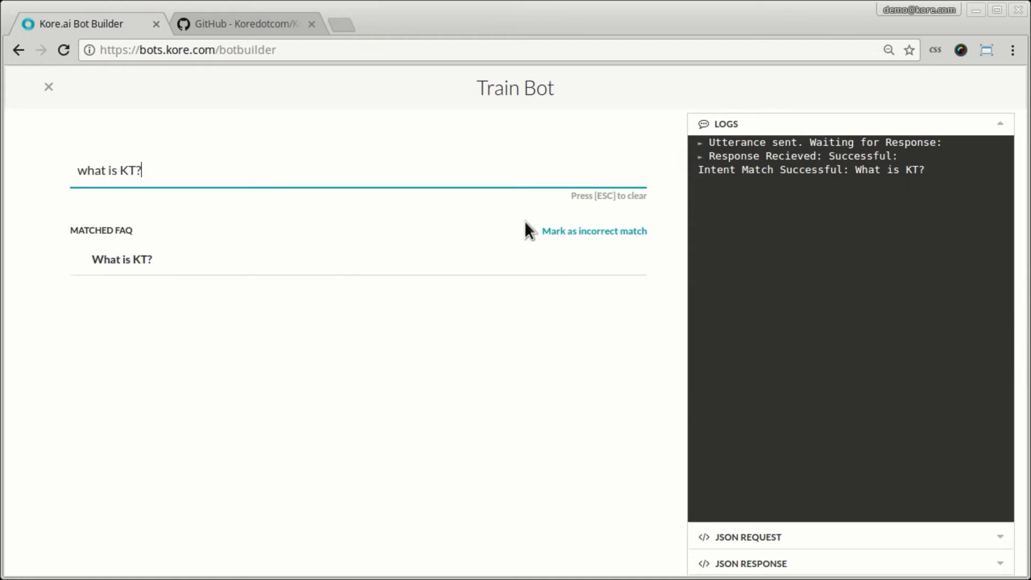
left_click(594, 231)
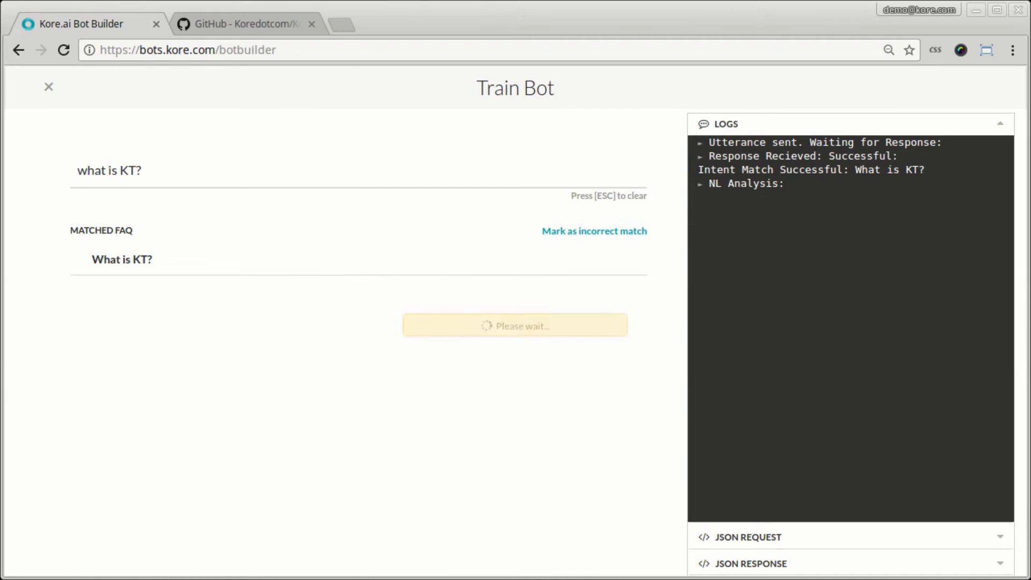
left_click(594, 231)
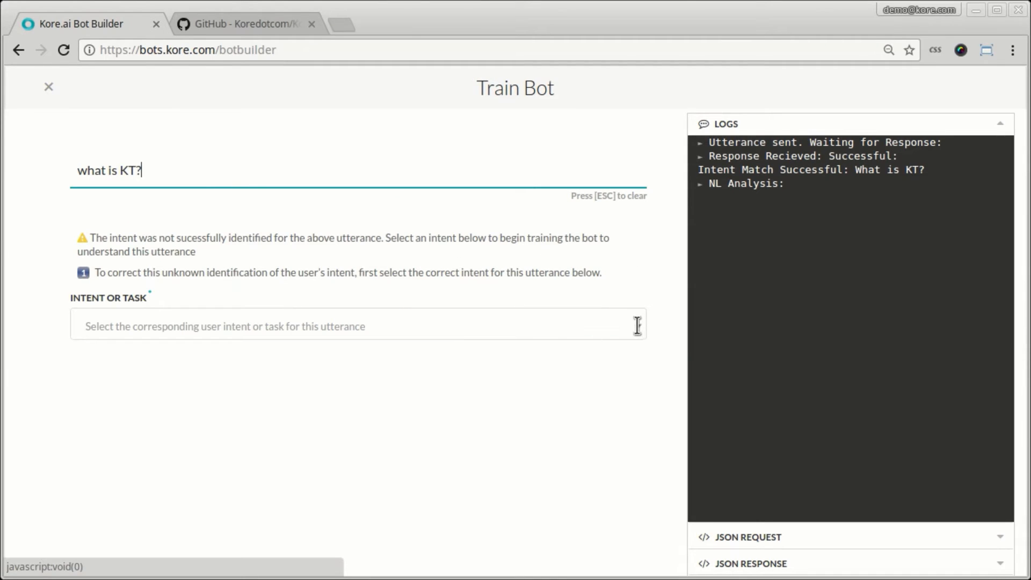
left_click(358, 326)
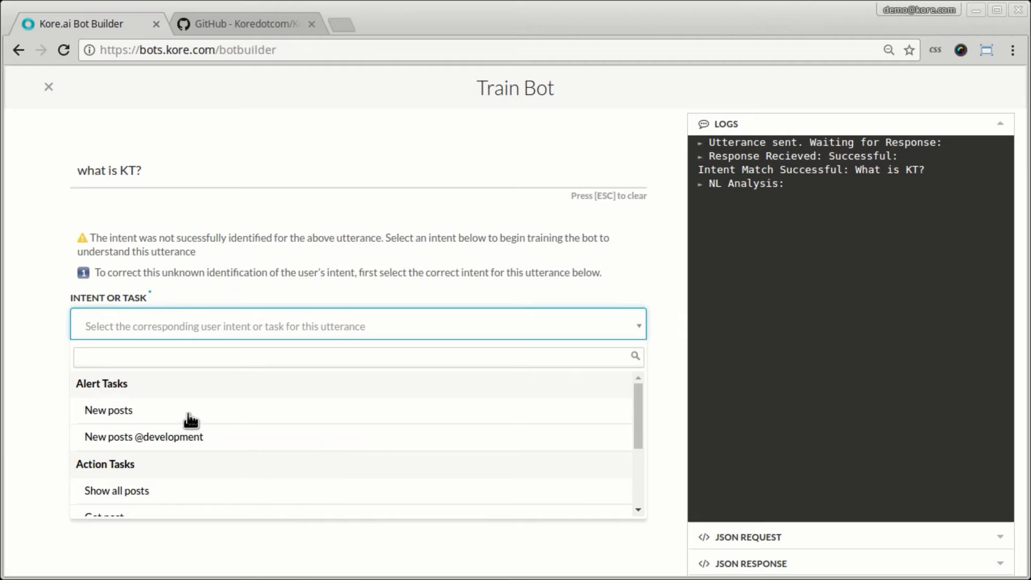
left_click(108, 410)
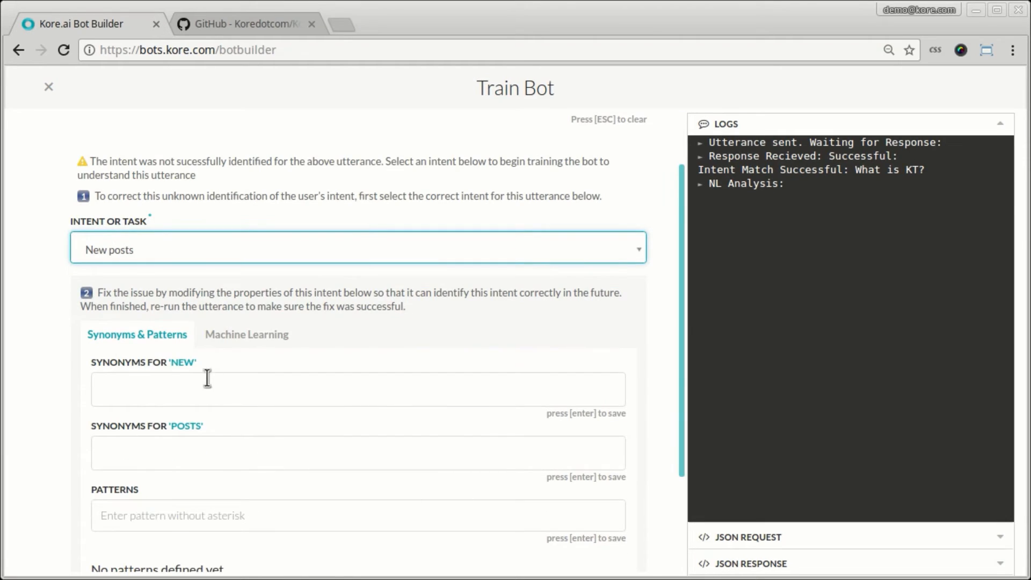
scroll("down", 3)
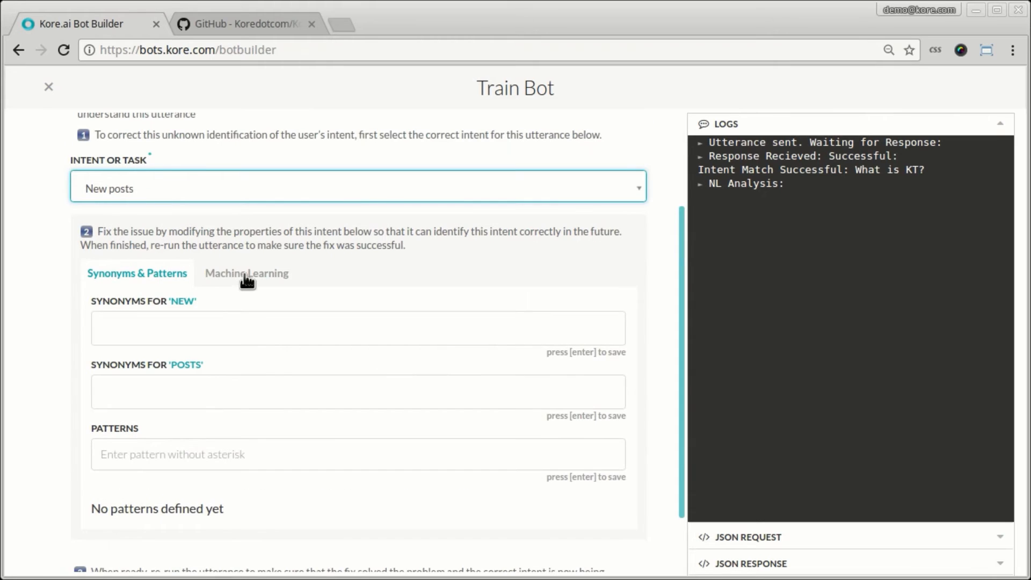
left_click(246, 274)
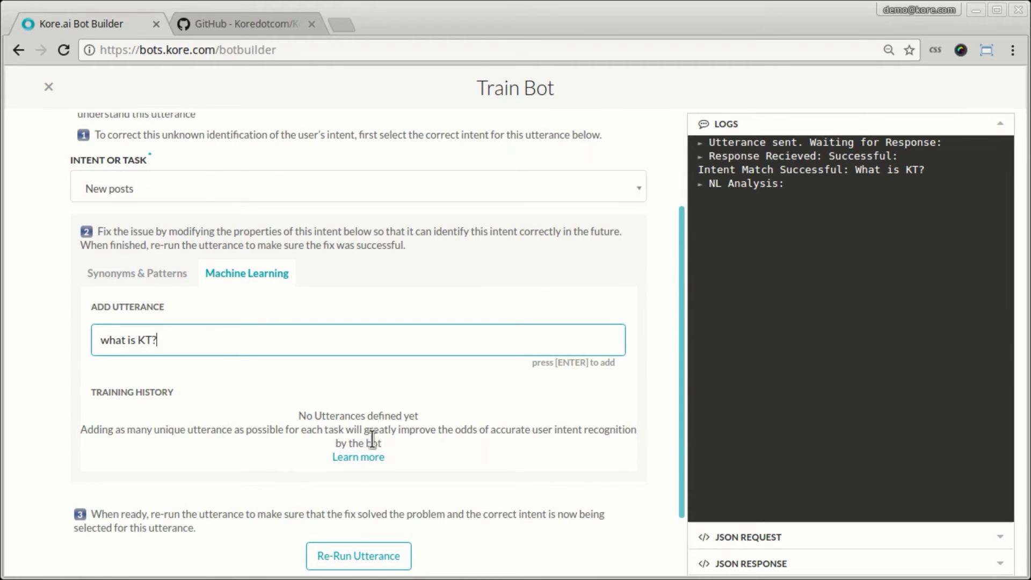
left_click(137, 273)
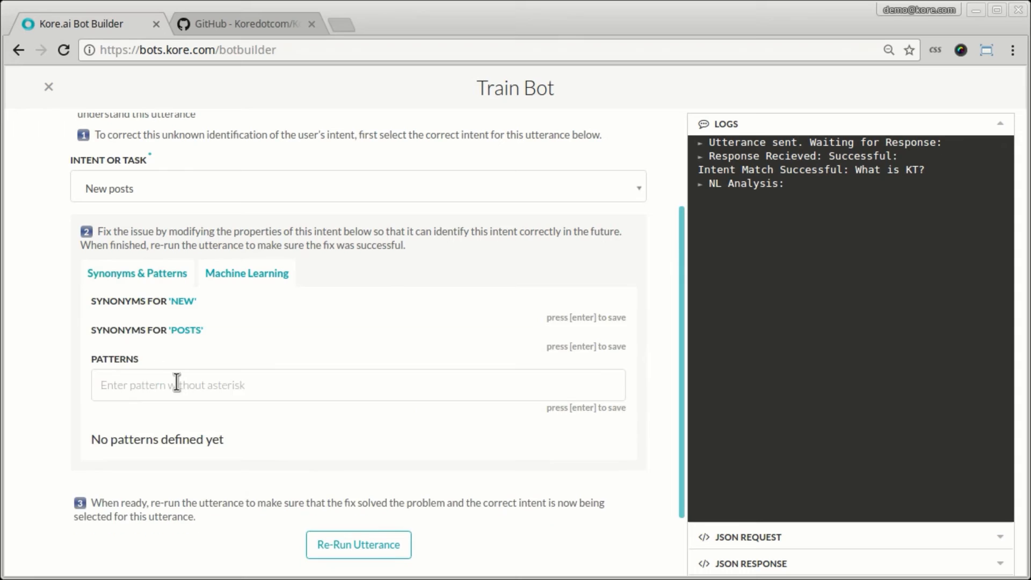
left_click(137, 274)
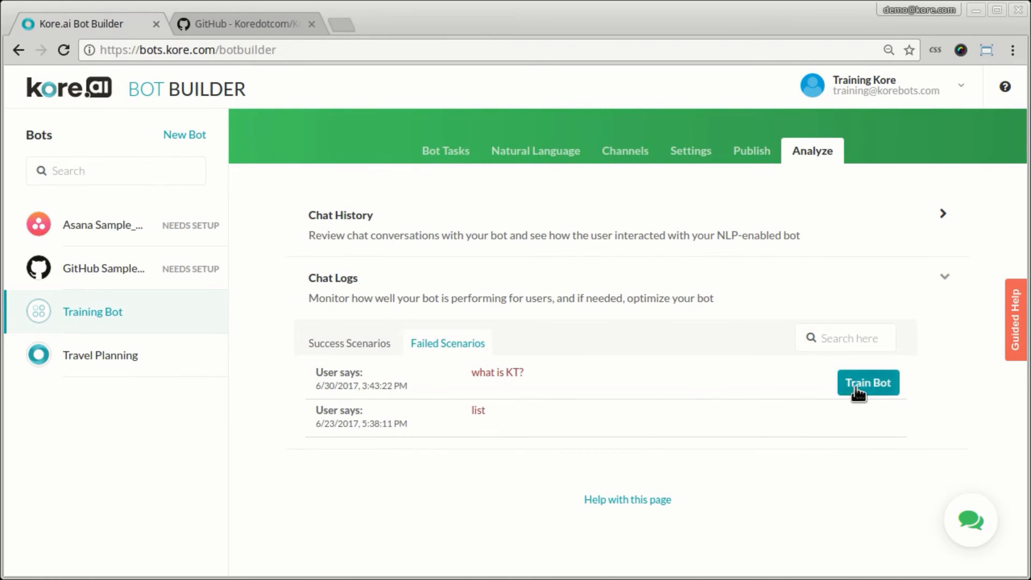
Retrain 'what is KT?' via Train Bot and show its JSON response.
left_click(868, 383)
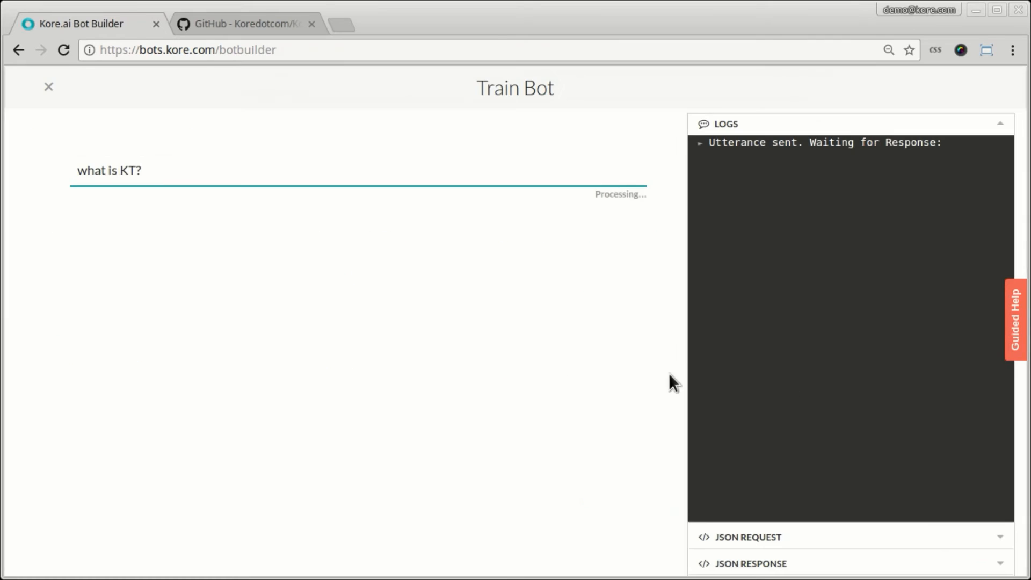
mouse_move(284, 184)
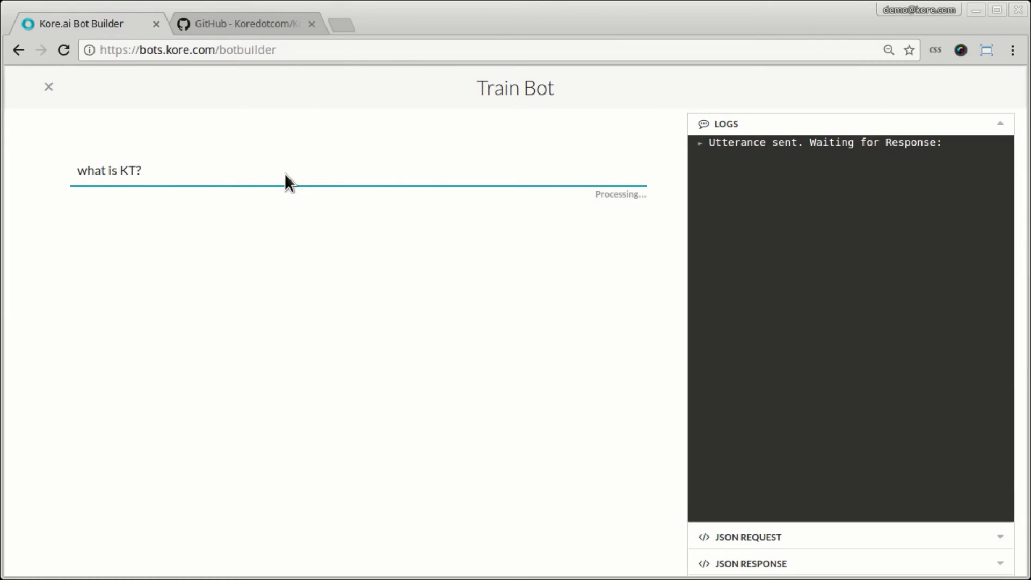
mouse_move(420, 178)
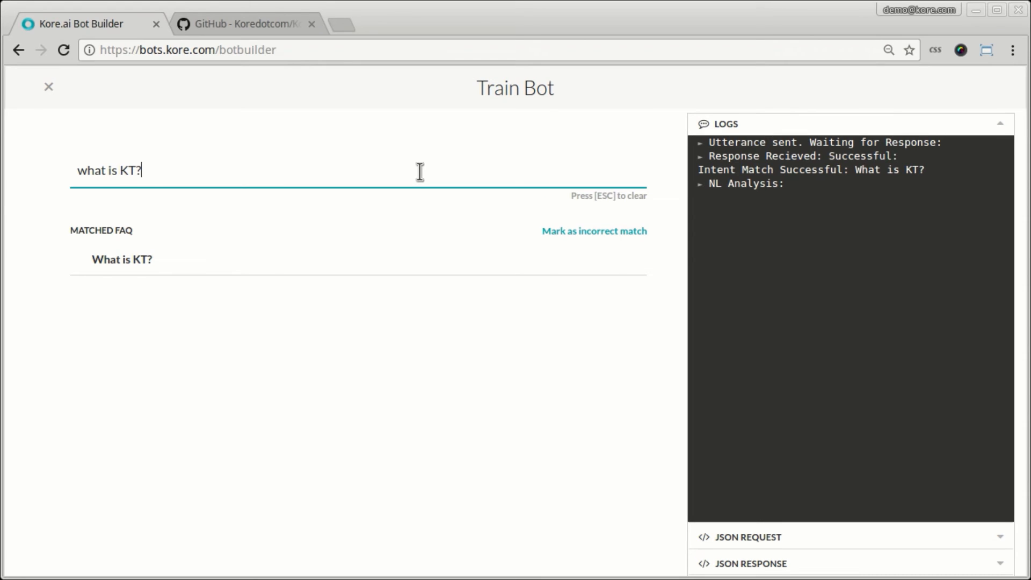
mouse_move(776, 410)
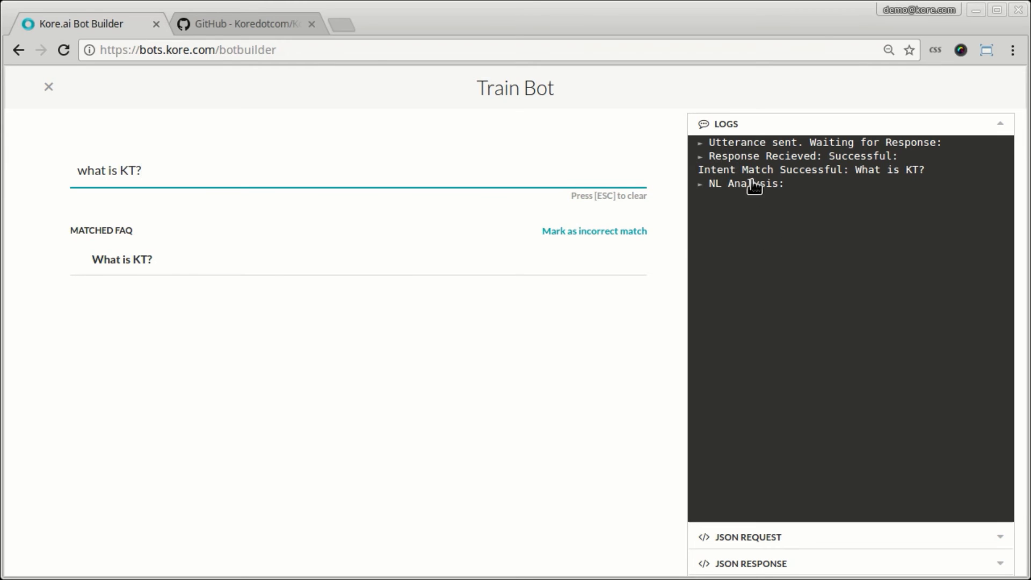
left_click(740, 151)
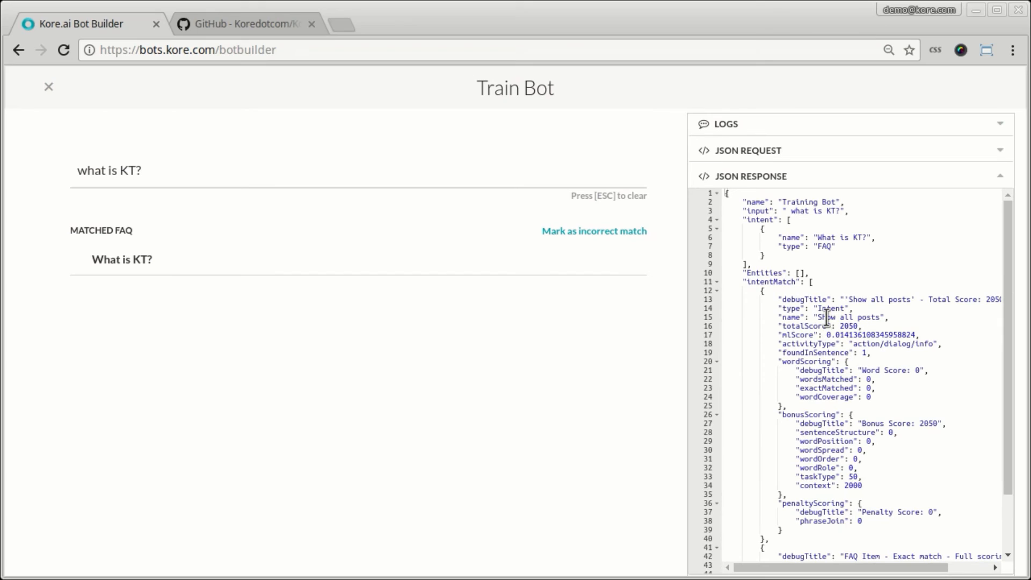
mouse_move(854, 253)
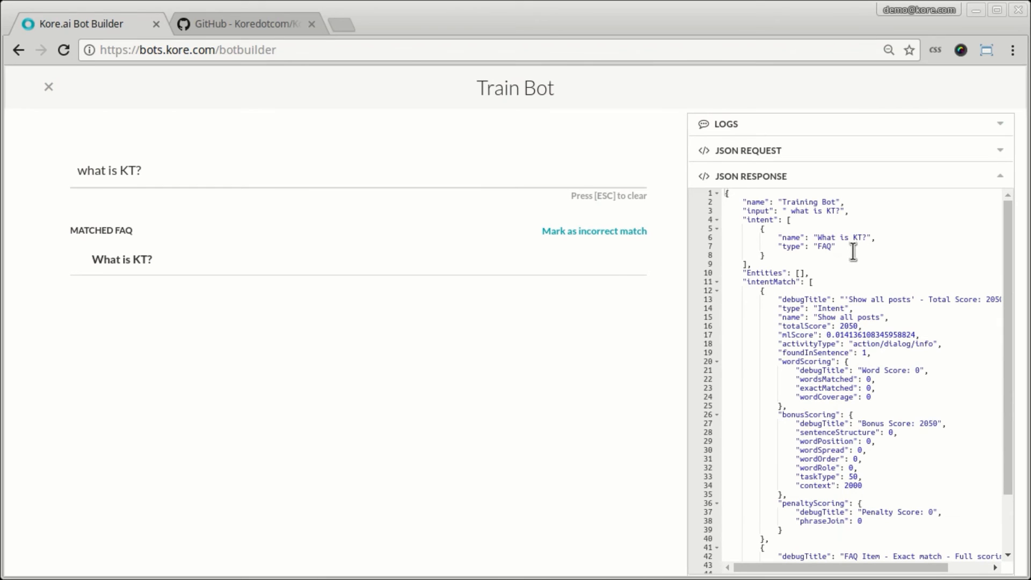
mouse_move(898, 275)
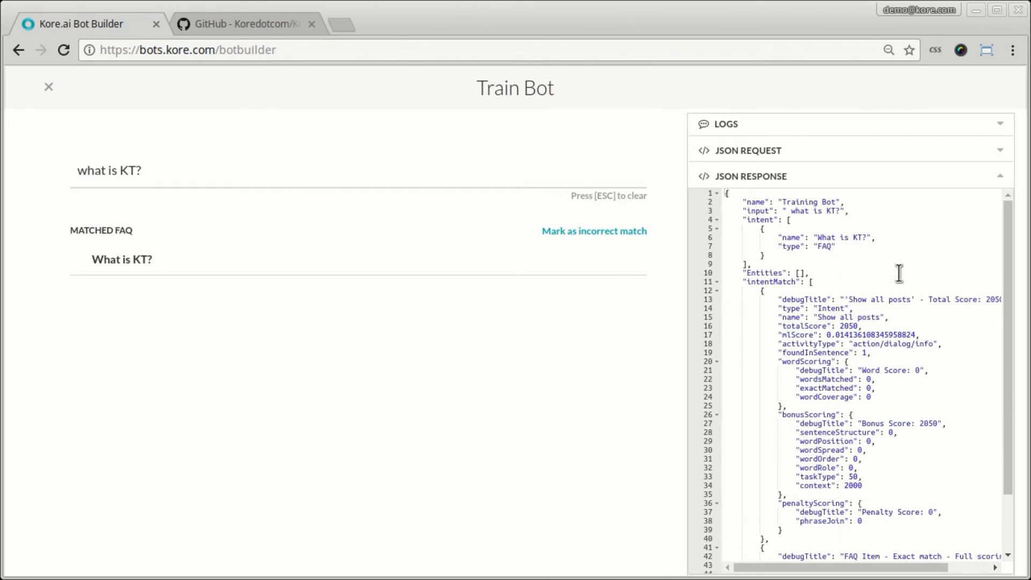
Scroll the JSON response to the FAQ exact match scoring 100.
scroll("down", 3)
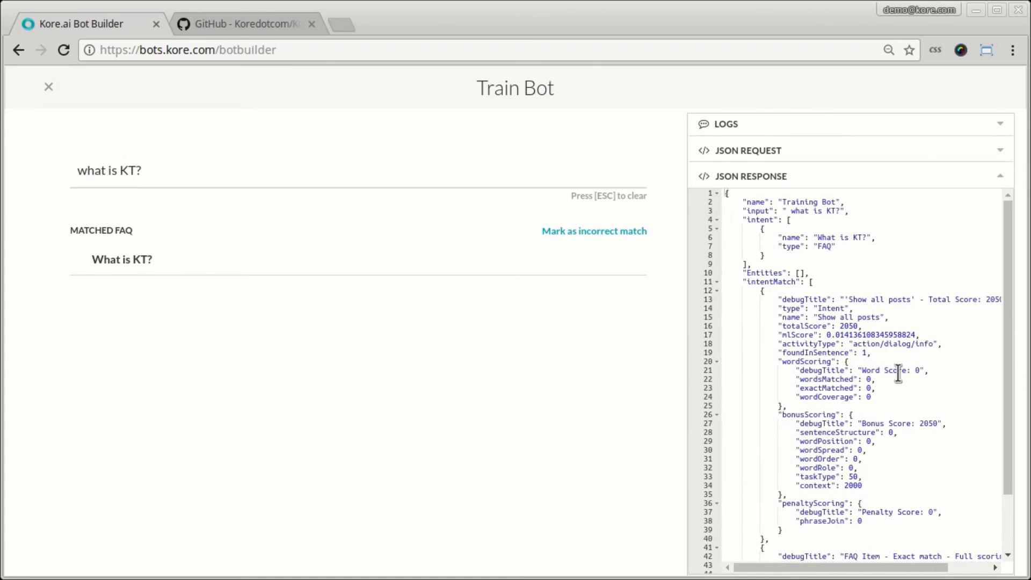
scroll("down", 3)
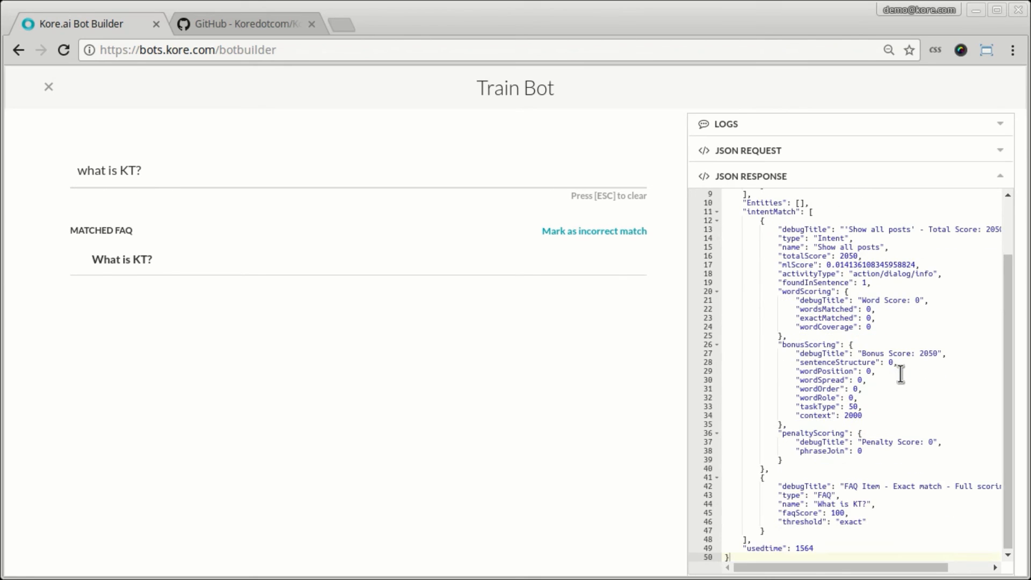
mouse_move(629, 321)
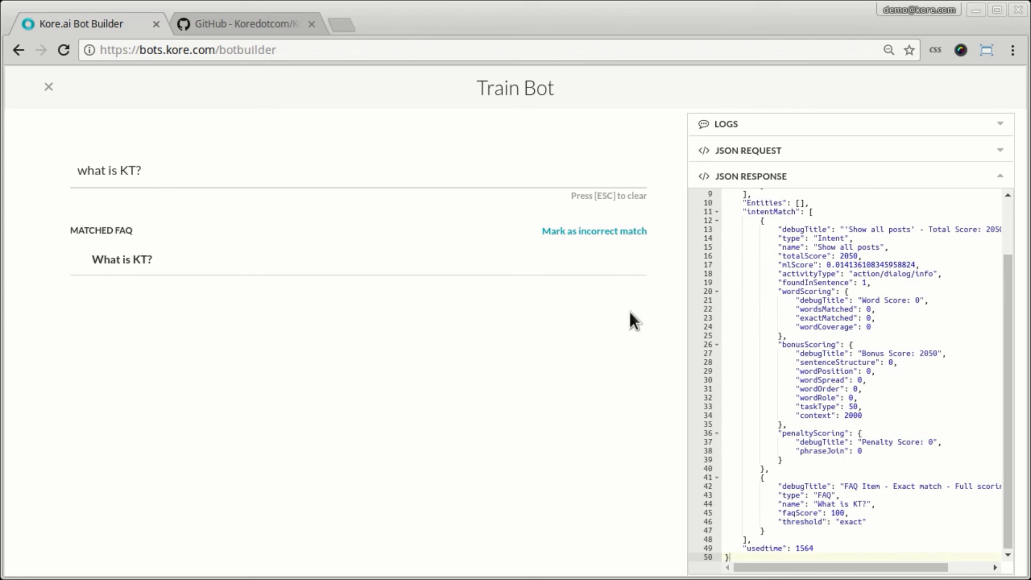
mouse_move(552, 267)
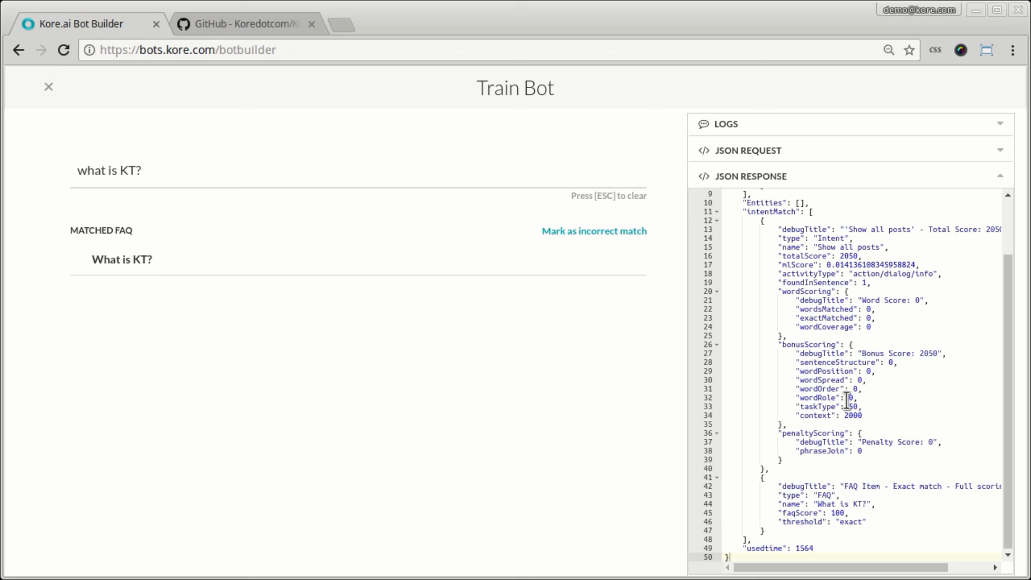
mouse_move(893, 389)
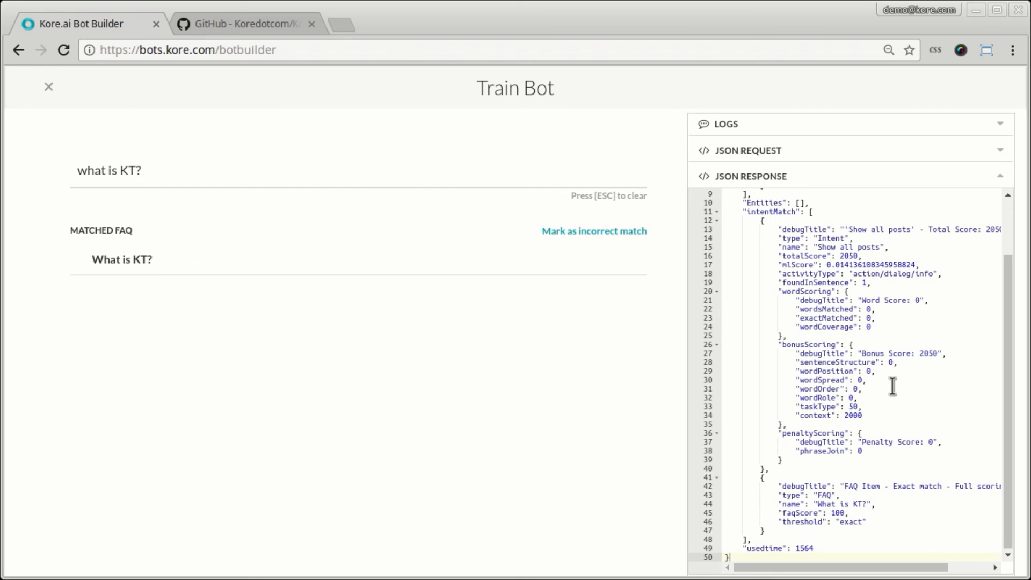